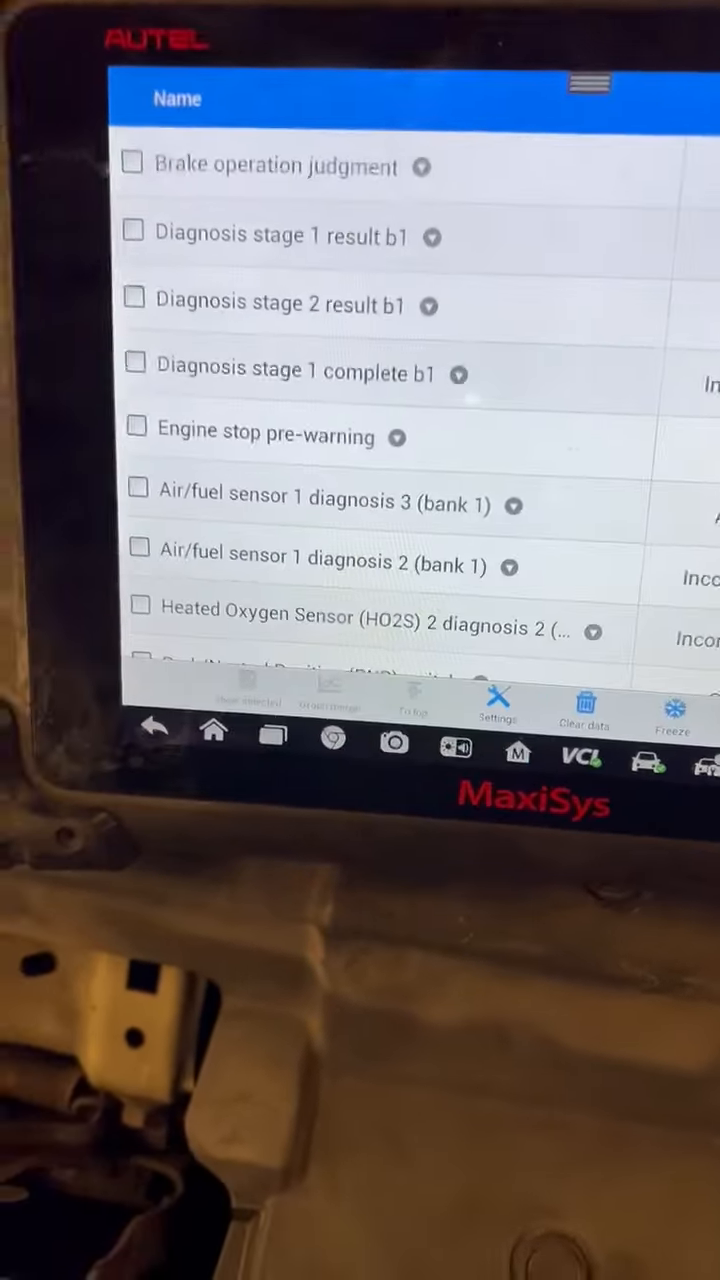
scroll(down, 3)
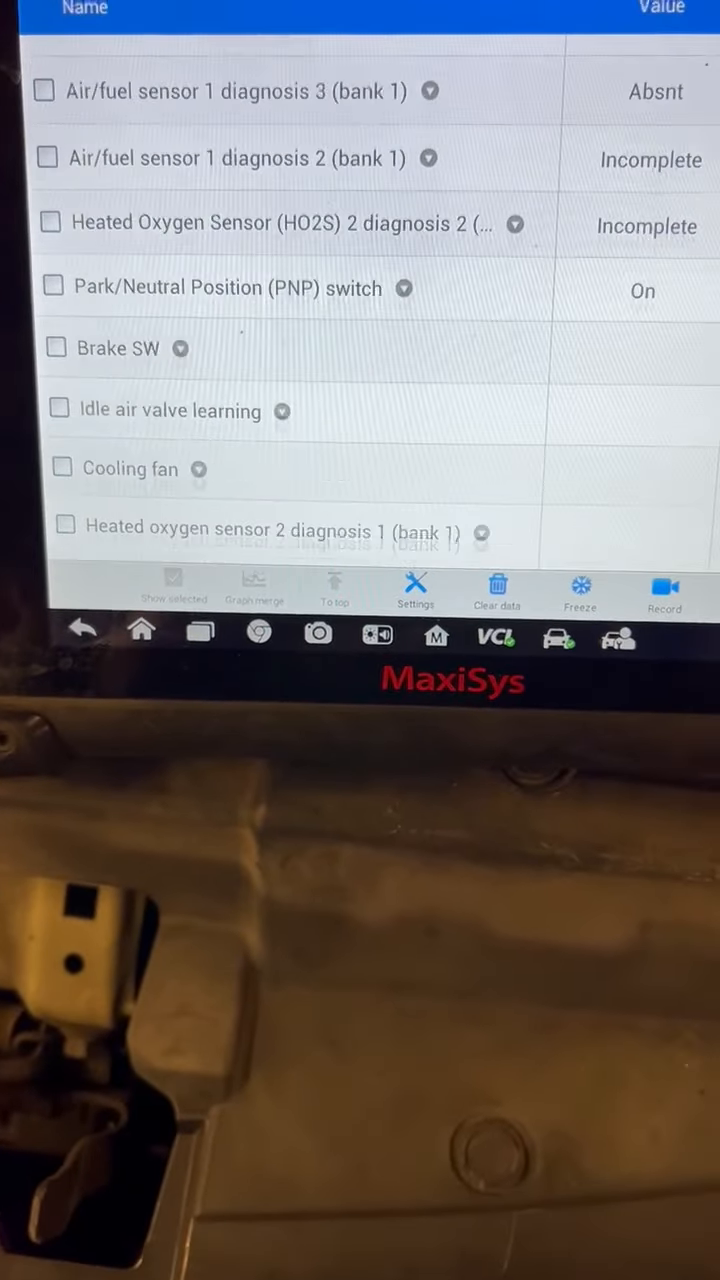
scroll(down, 3)
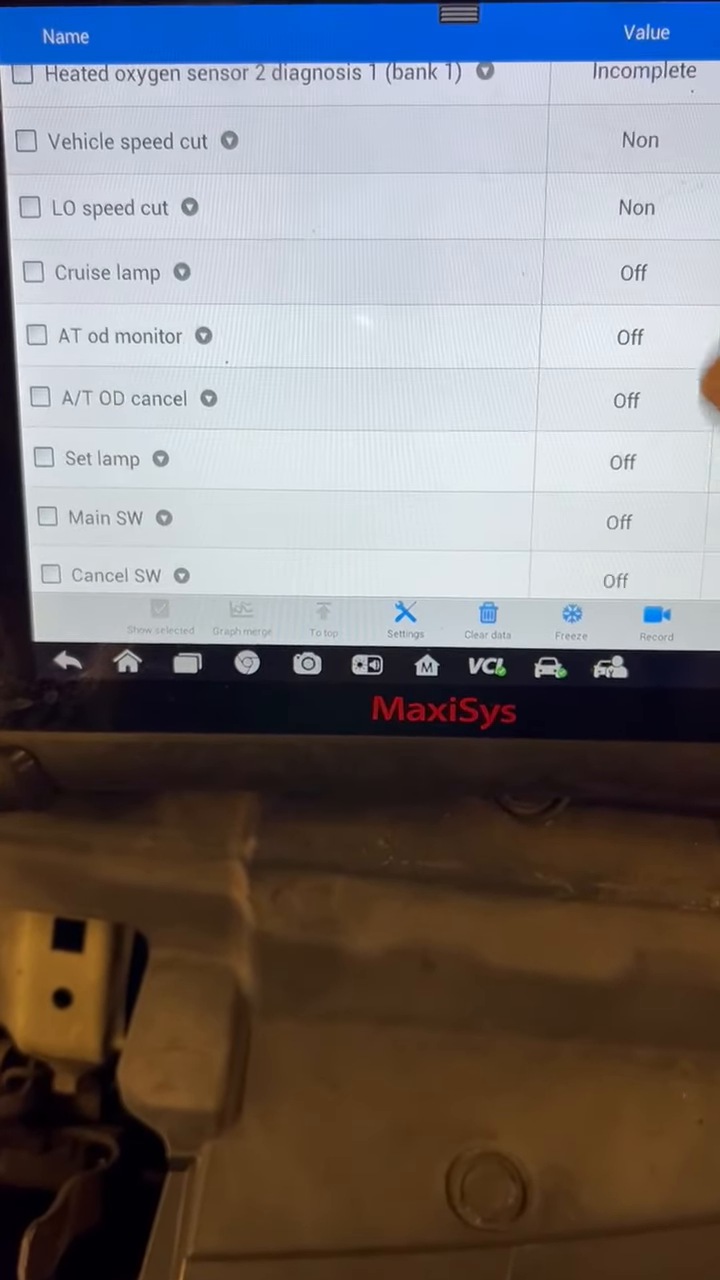
scroll(up, 3)
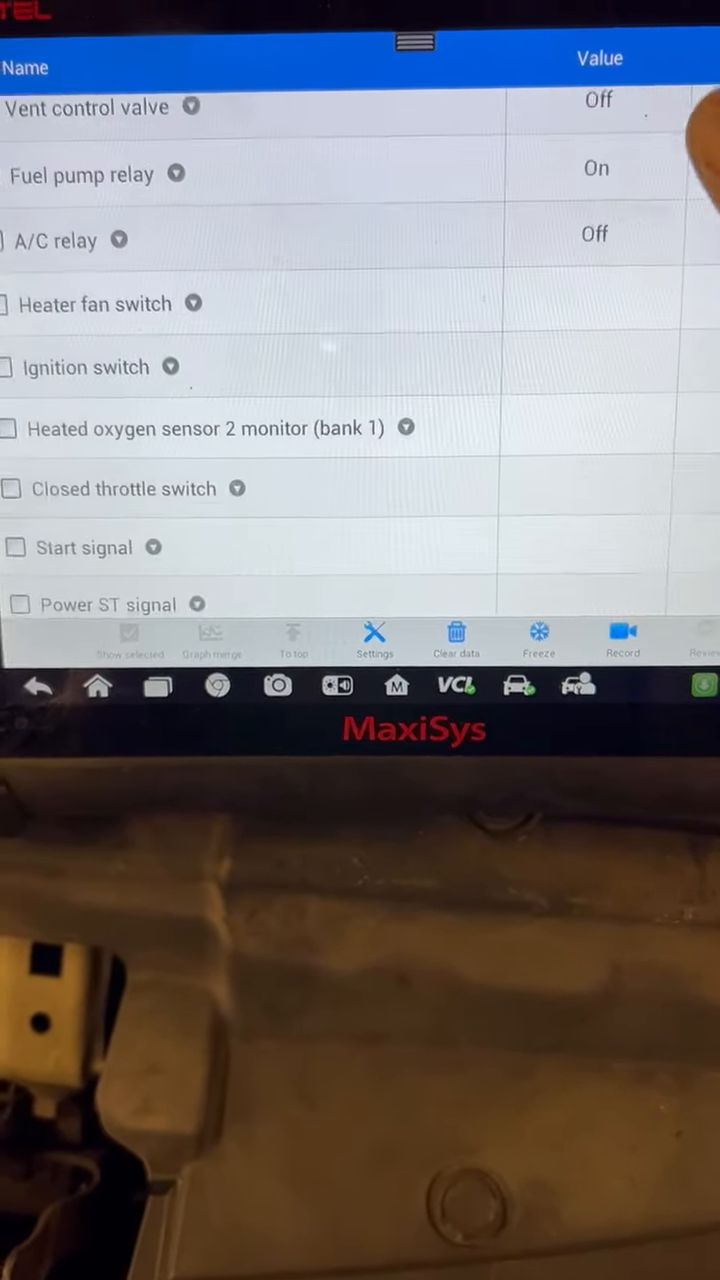
scroll(down, 3)
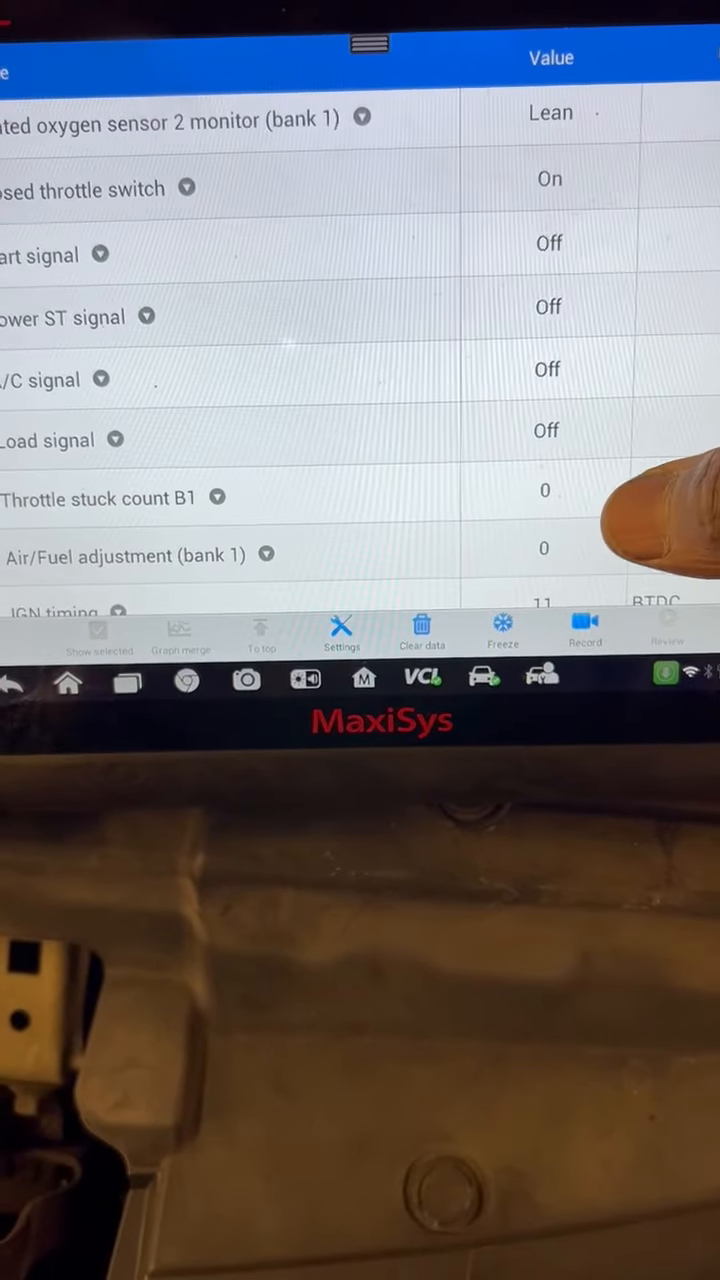
scroll(down, 3)
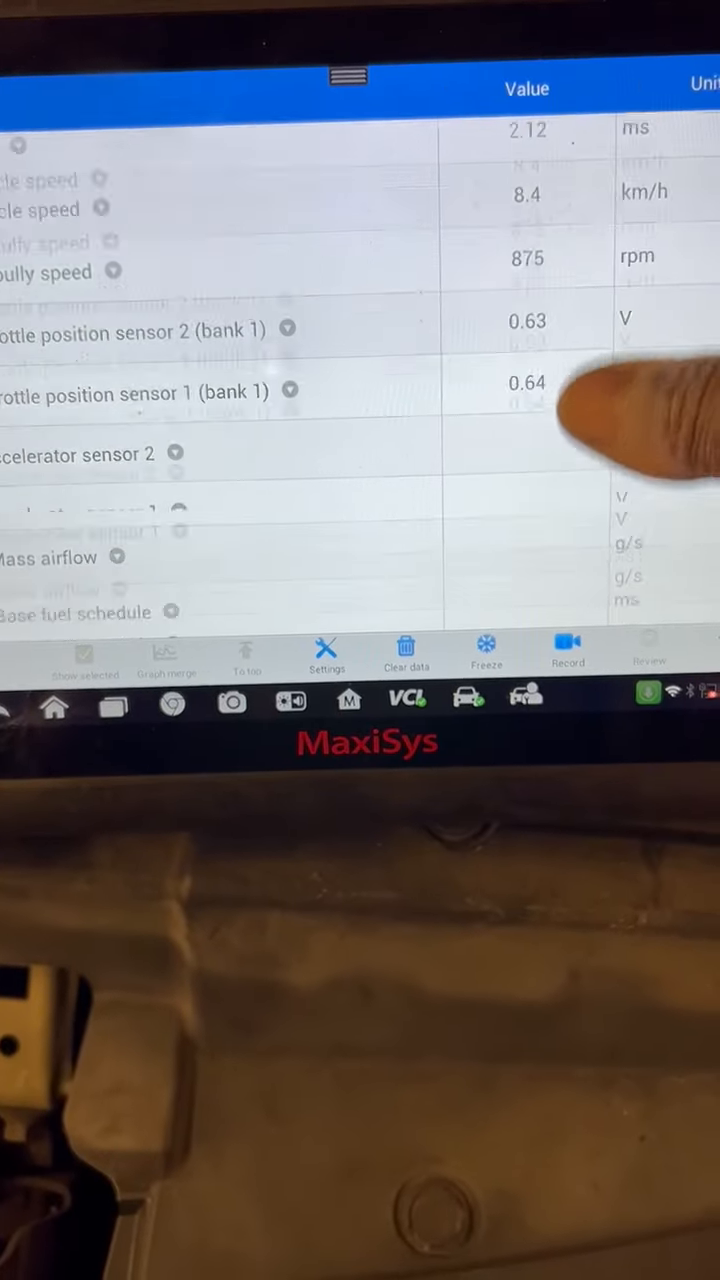
scroll(down, 3)
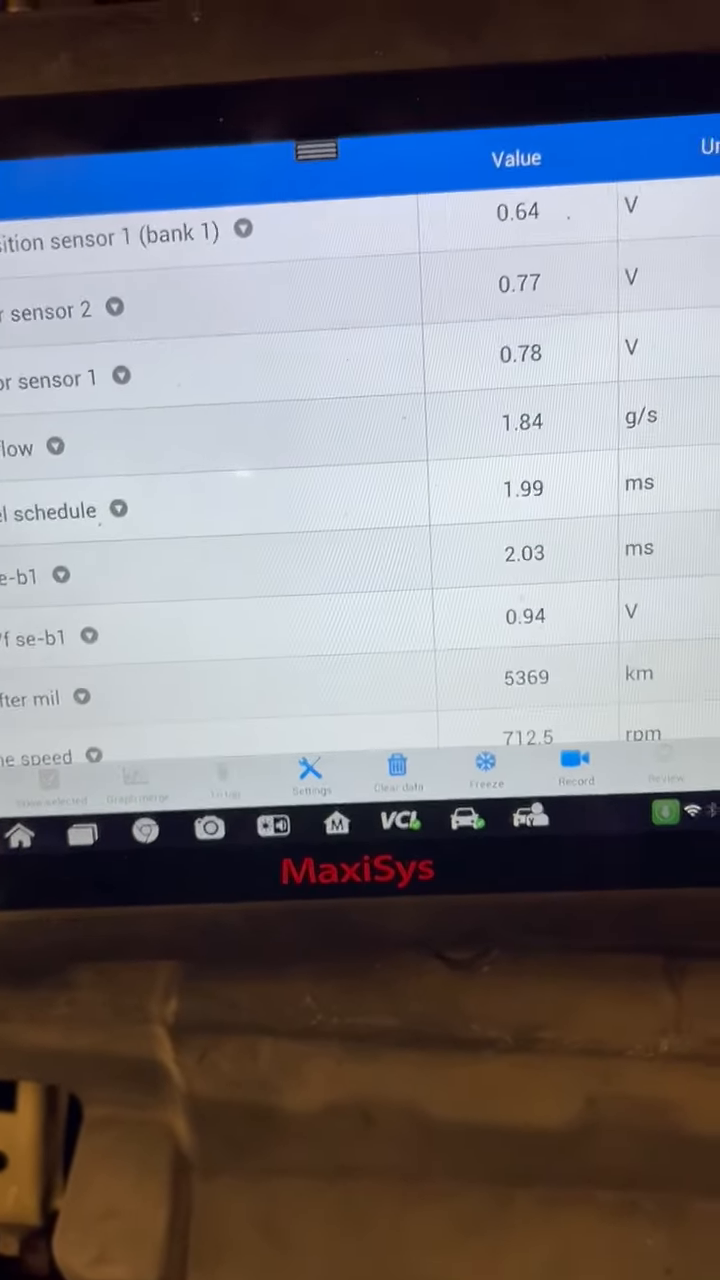